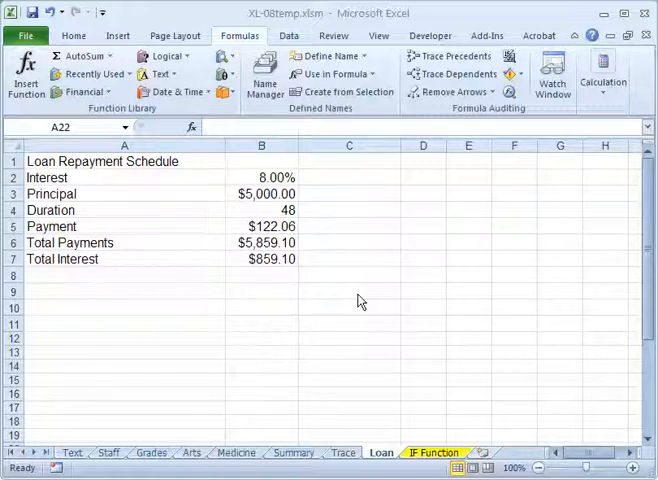
{"action": "mouse_move", "coordinate": [132, 204]}
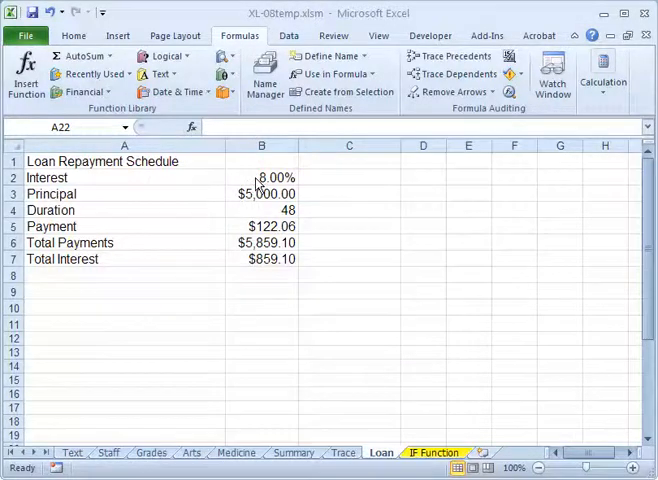
Step: Enter 'The total interest paid is' in A9 and 'based on a rate of' in C9, then select A12
{"action": "left_click", "coordinate": [262, 176]}
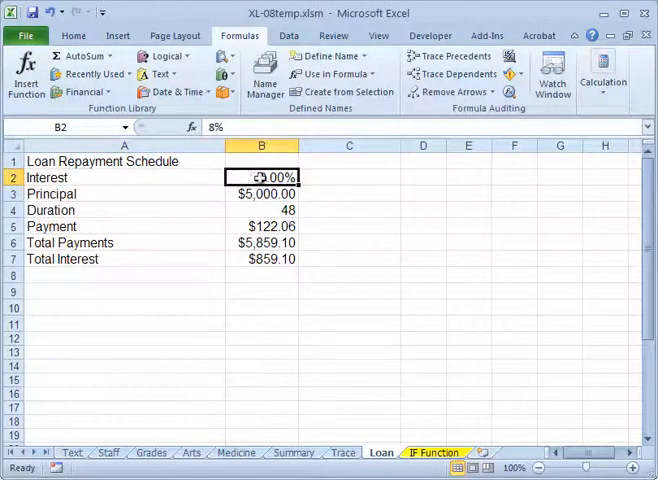
{"action": "left_click", "coordinate": [262, 260]}
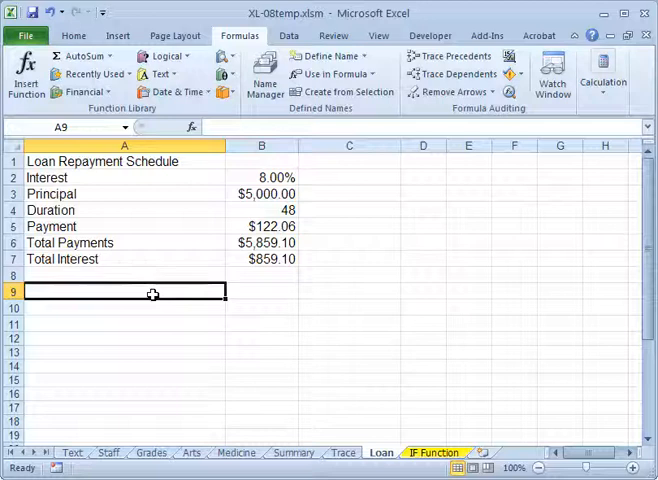
{"action": "type", "text": "T"}
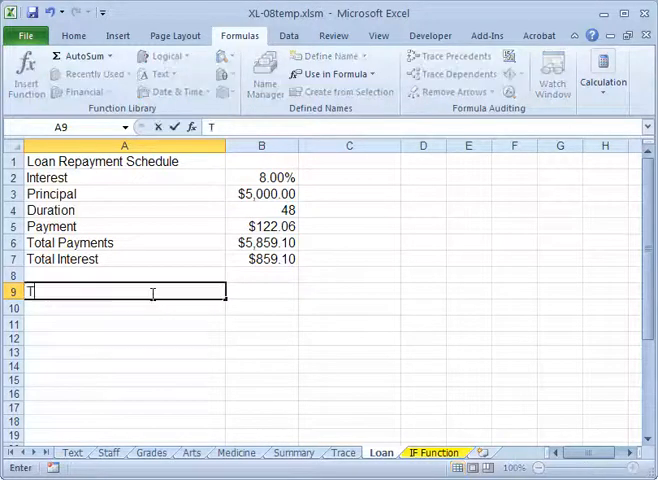
{"action": "type", "text": "he total interest paid is"}
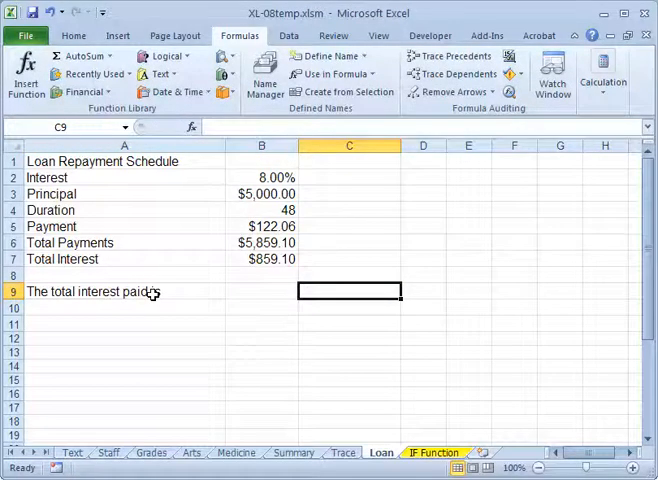
{"action": "type", "text": "based"}
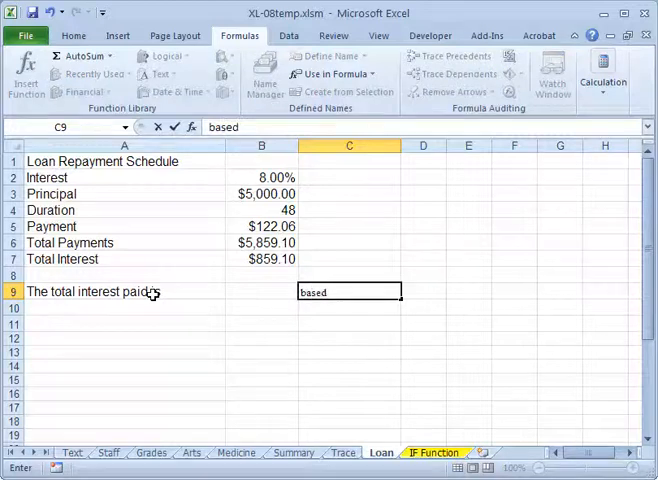
{"action": "type", "text": "on a rate of"}
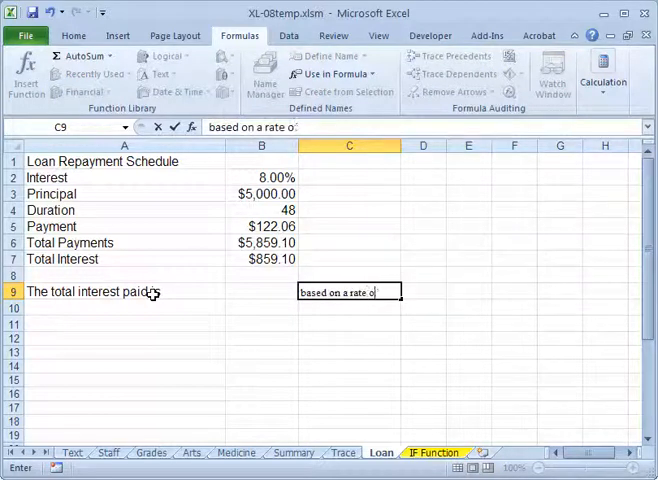
{"action": "key", "text": "Return"}
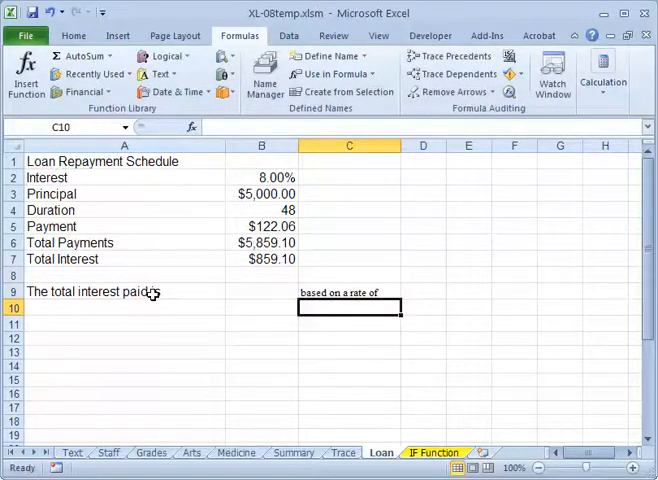
{"action": "left_click", "coordinate": [262, 308]}
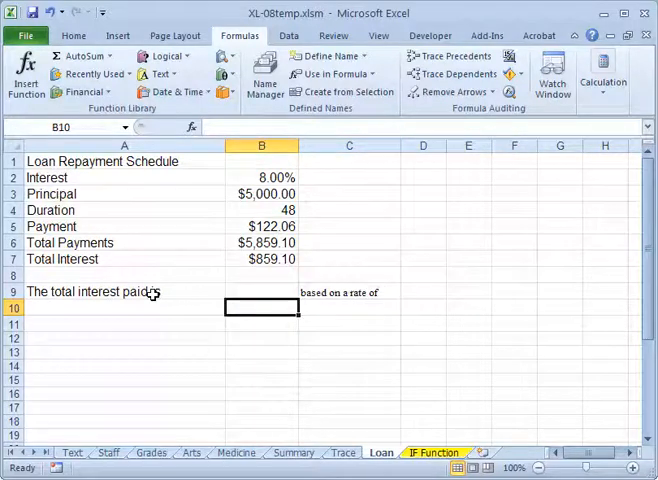
{"action": "left_click", "coordinate": [124, 338]}
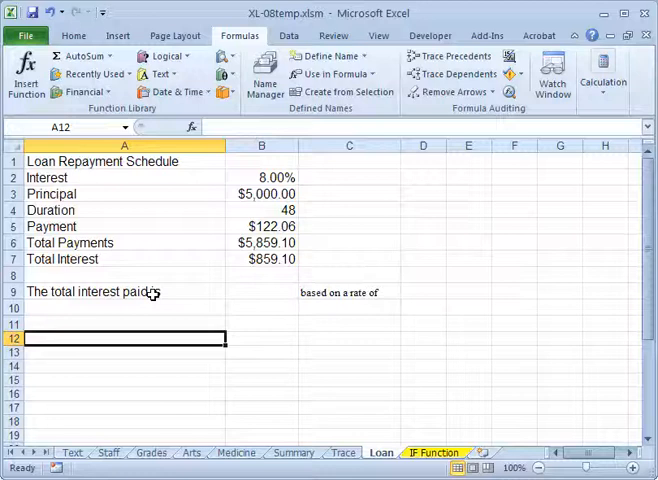
Step: Enter =A9&total&C9&rate in A12, which currently returns #NAME?
{"action": "type", "text": "="}
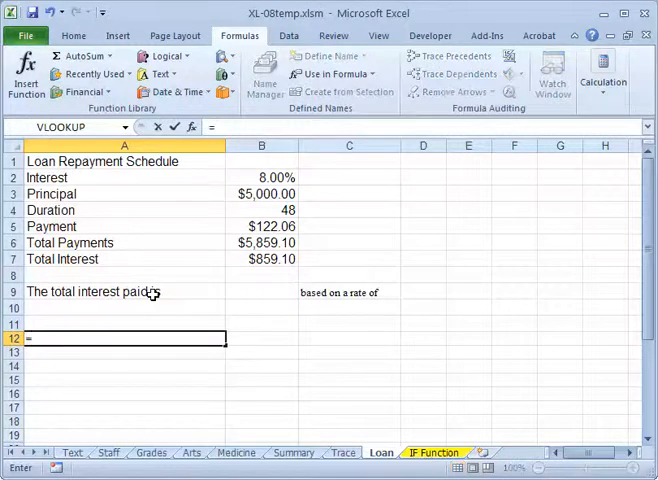
{"action": "left_click", "coordinate": [124, 292]}
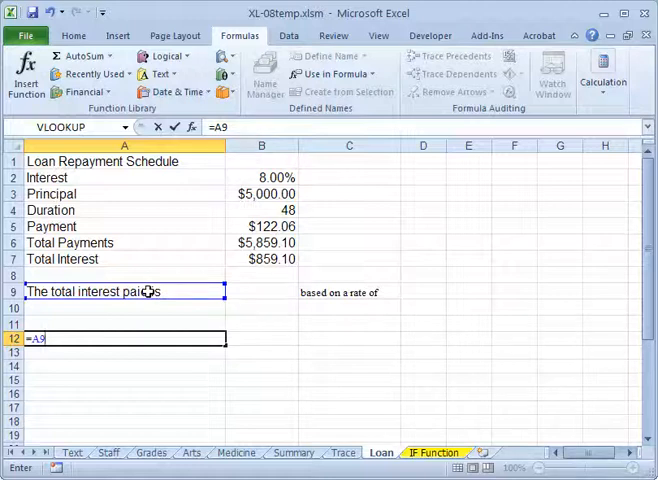
{"action": "type", "text": "&to"}
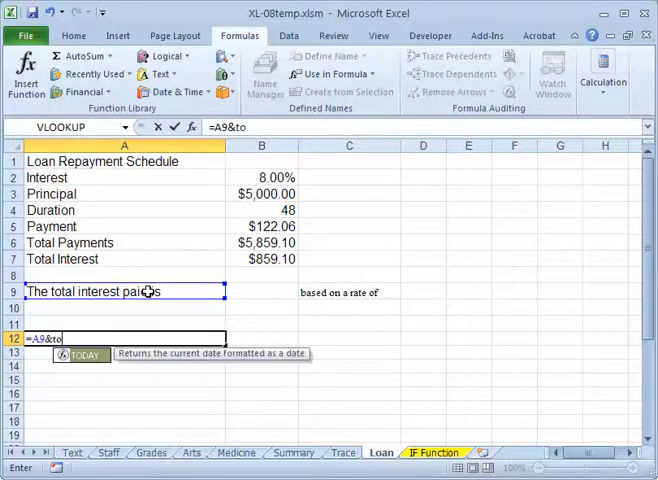
{"action": "type", "text": "tal"}
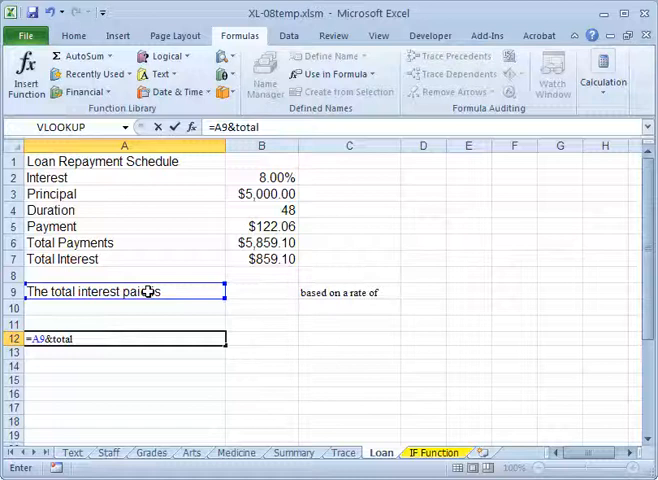
{"action": "type", "text": "&"}
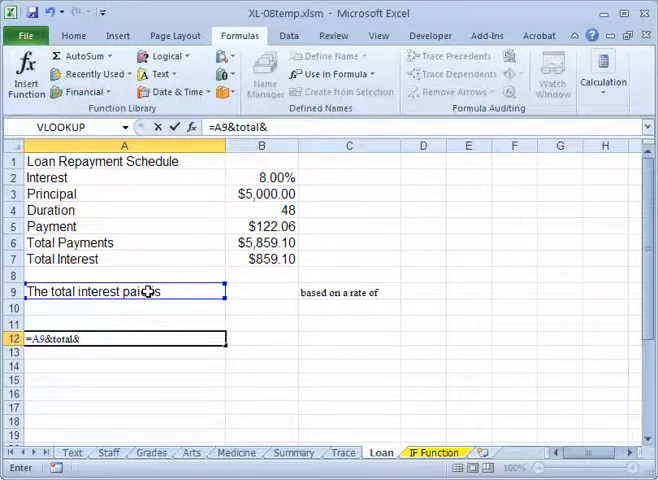
{"action": "left_click", "coordinate": [348, 292]}
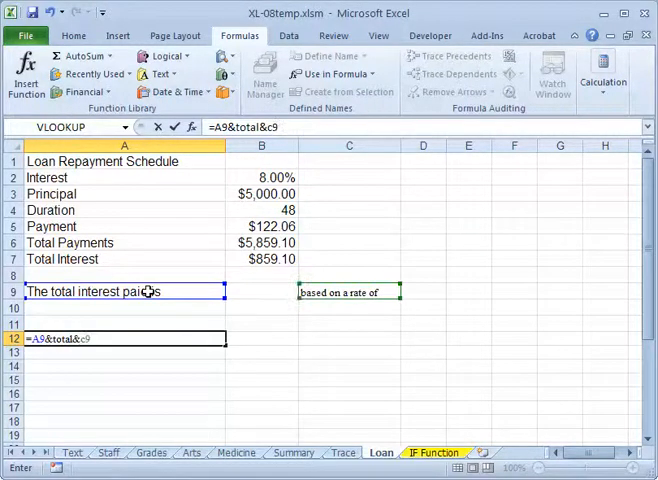
{"action": "type", "text": "&ra"}
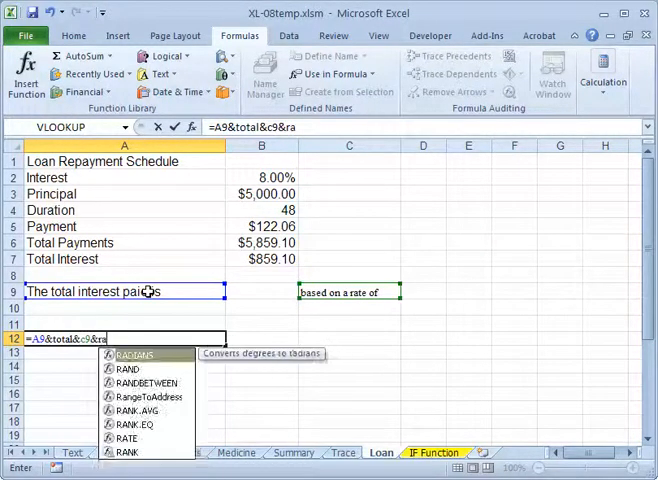
{"action": "key", "text": "Return"}
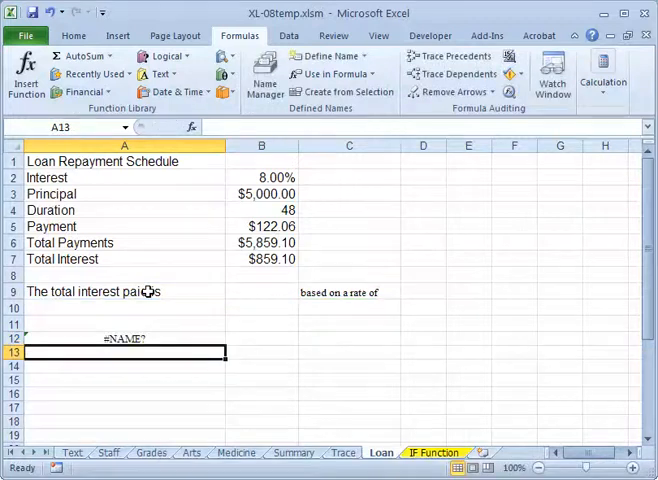
{"action": "left_click", "coordinate": [124, 338]}
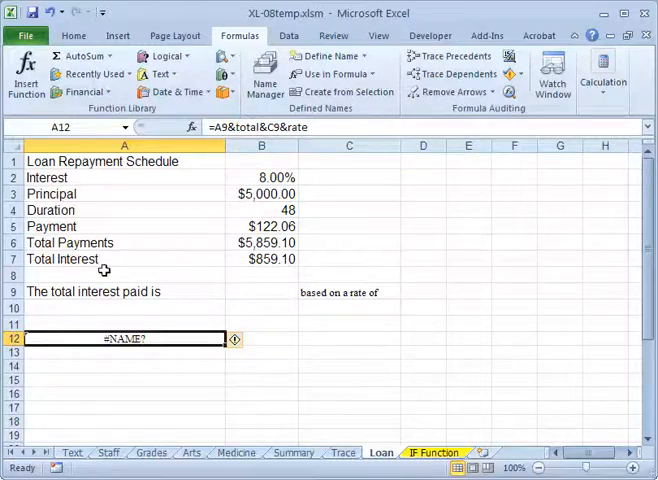
{"action": "mouse_move", "coordinate": [260, 152]}
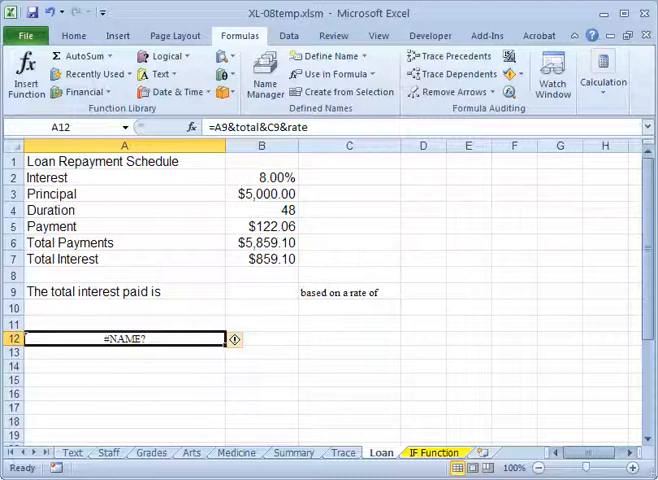
{"action": "mouse_move", "coordinate": [264, 260]}
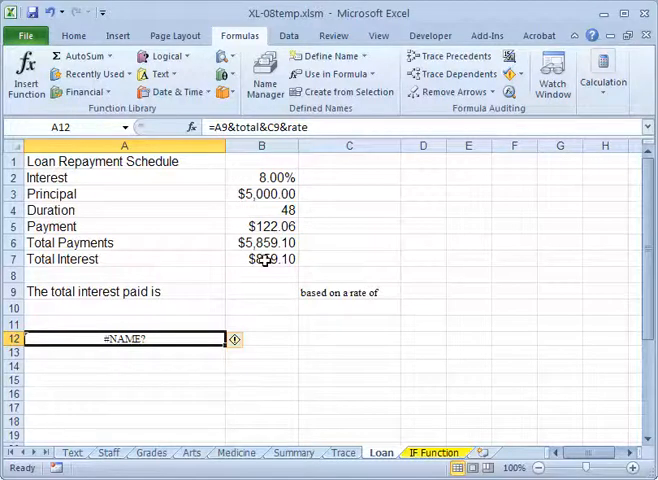
Step: Name the total interest cell B7 (typed as the misspelled 'tatal')
{"action": "left_click", "coordinate": [260, 258]}
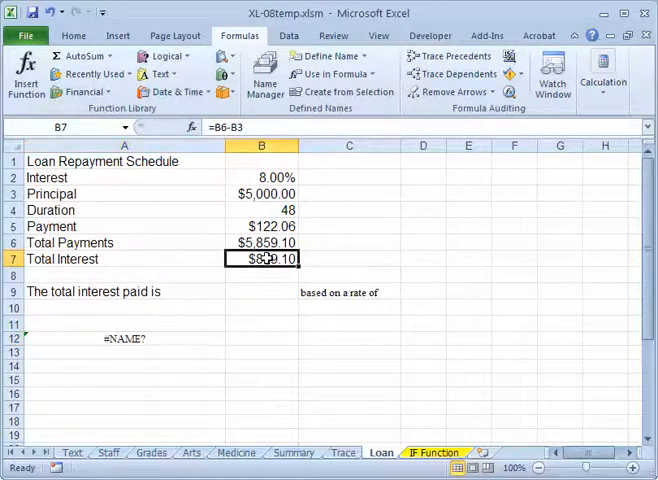
{"action": "mouse_move", "coordinate": [428, 392]}
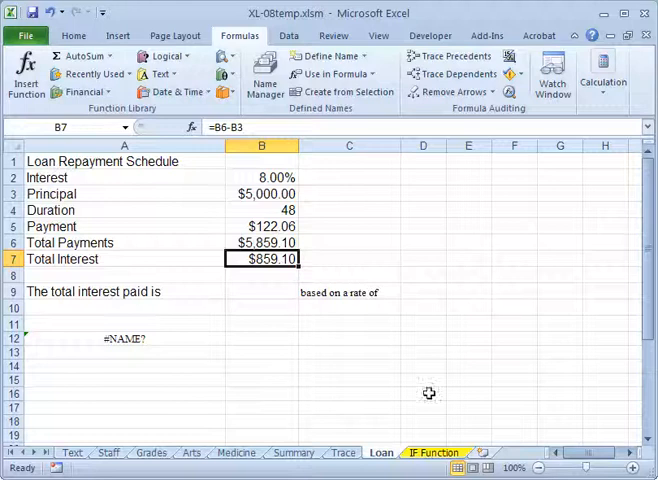
{"action": "right_click", "coordinate": [260, 258]}
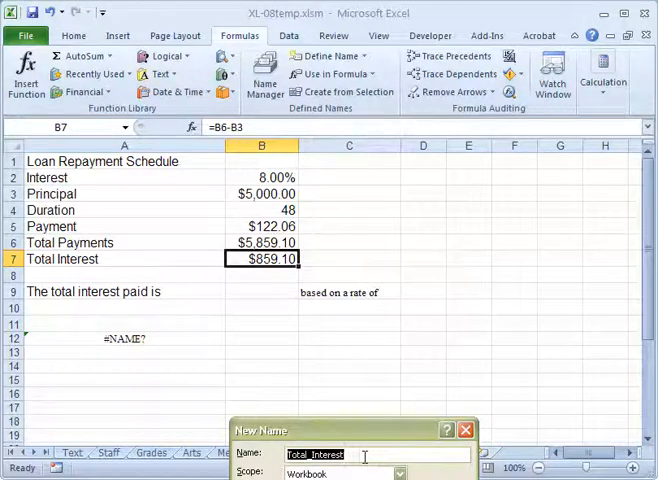
{"action": "type", "text": "tat"}
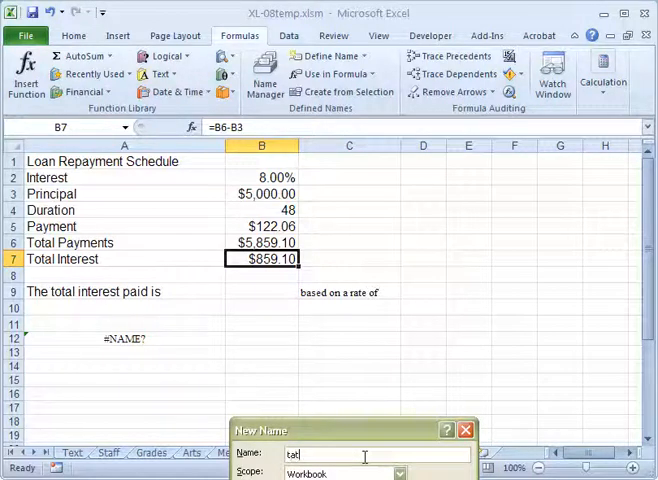
{"action": "type", "text": "al"}
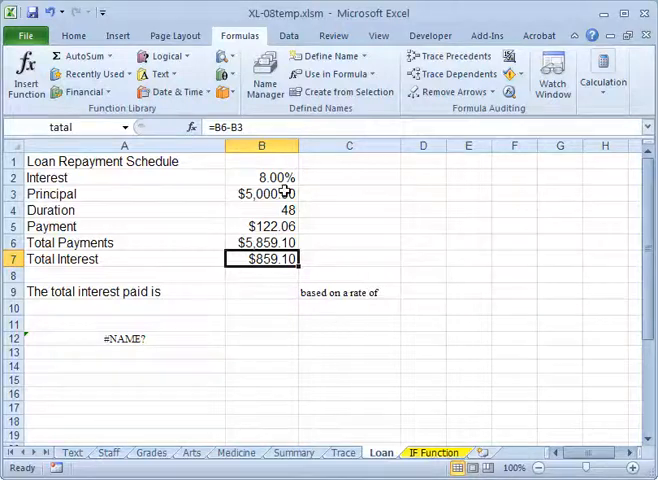
Step: Start defining a name 'rate' for the interest rate cell B2
{"action": "left_click", "coordinate": [260, 176]}
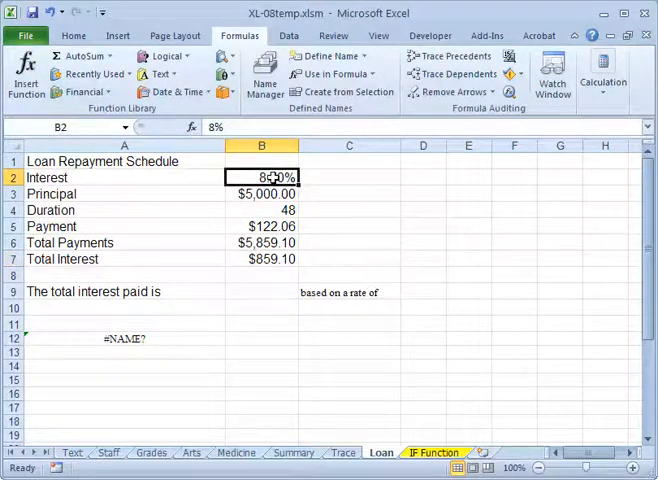
{"action": "right_click", "coordinate": [262, 176]}
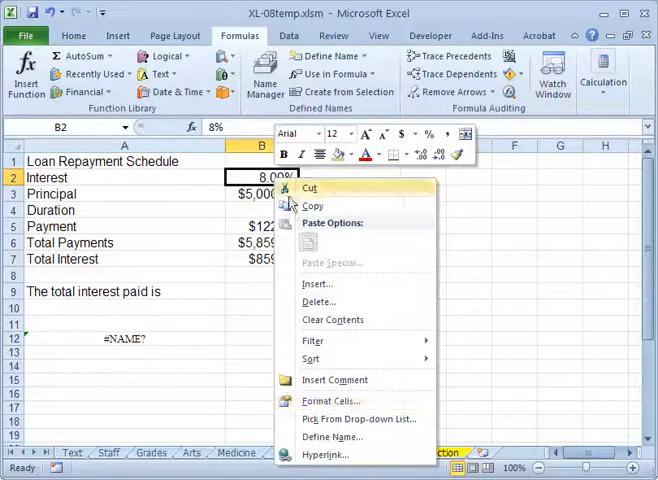
{"action": "left_click", "coordinate": [332, 436]}
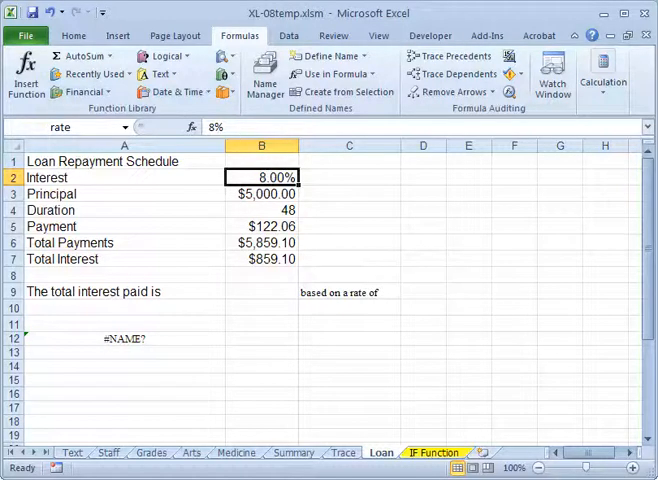
{"action": "left_click", "coordinate": [262, 260]}
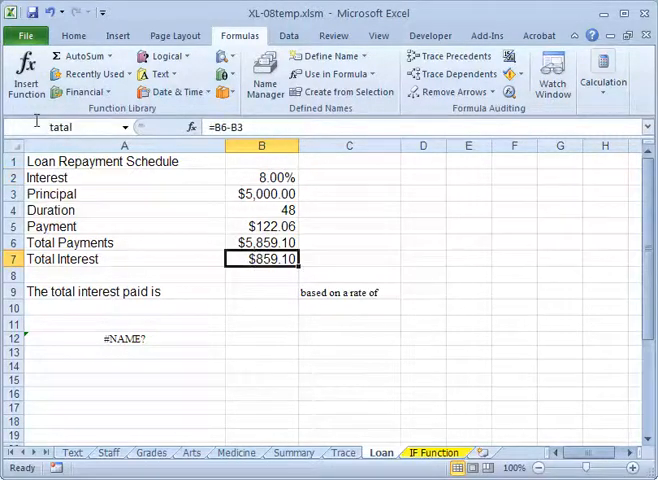
{"action": "left_click", "coordinate": [124, 338]}
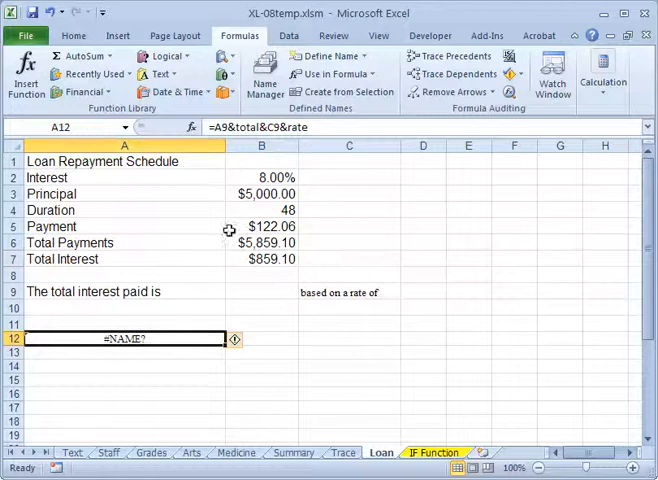
{"action": "double_click", "coordinate": [124, 338]}
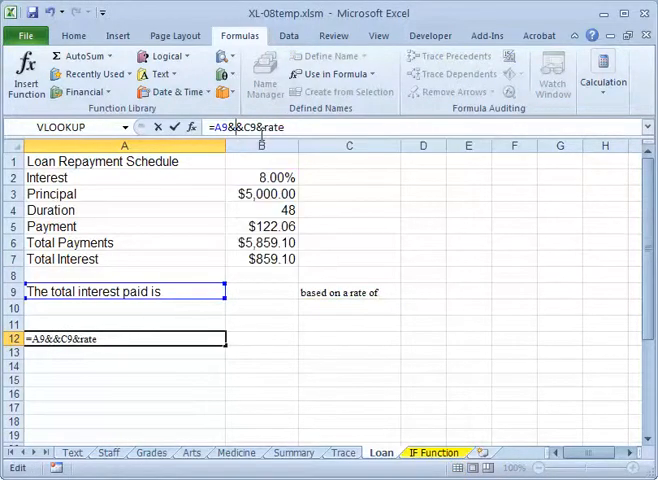
{"action": "type", "text": "total"}
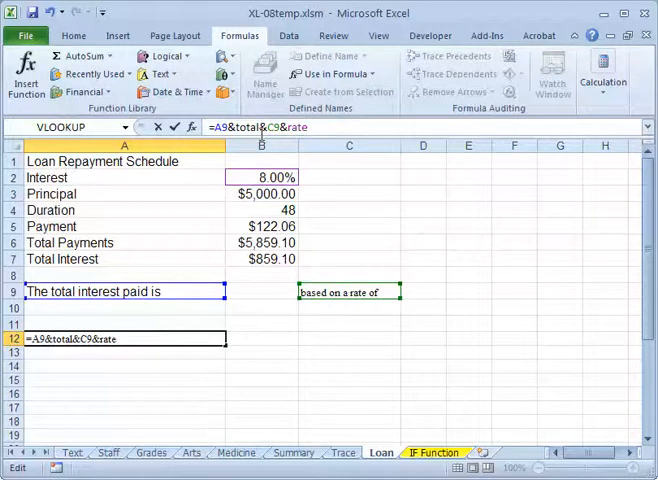
{"action": "key", "text": "Return"}
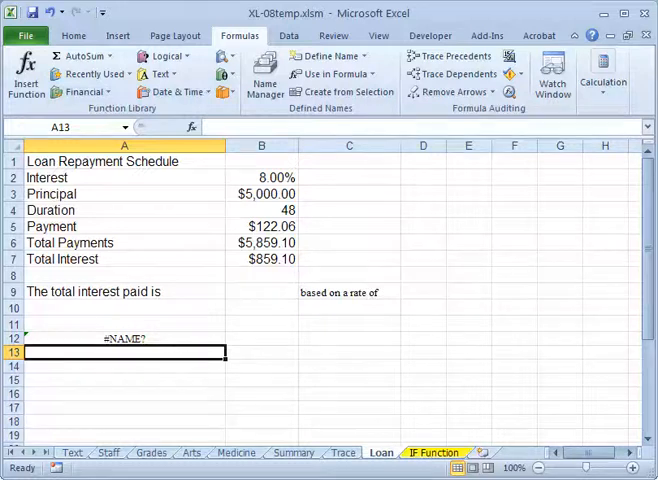
{"action": "mouse_move", "coordinate": [164, 336]}
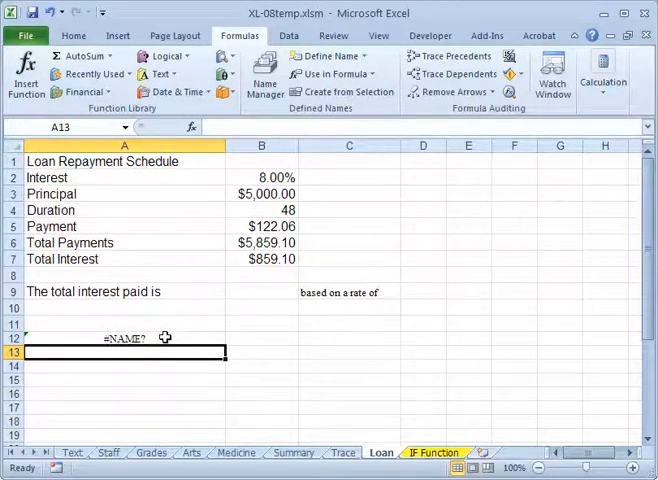
{"action": "left_click", "coordinate": [262, 260]}
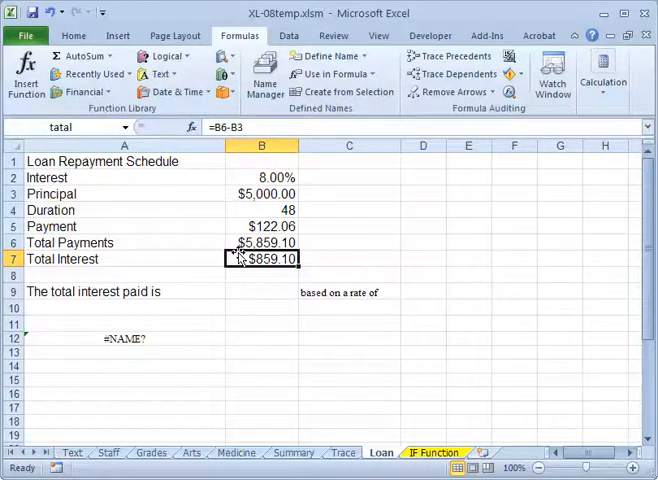
Step: Rename the total interest cell B7 to 'total' so A12 resolves
{"action": "right_click", "coordinate": [262, 258]}
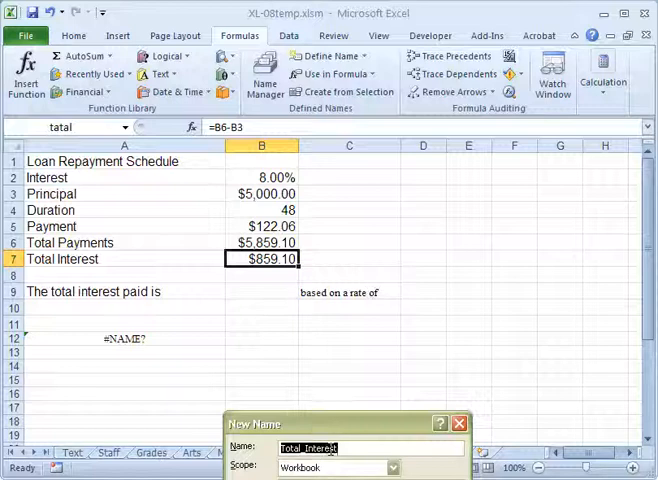
{"action": "type", "text": "tota"}
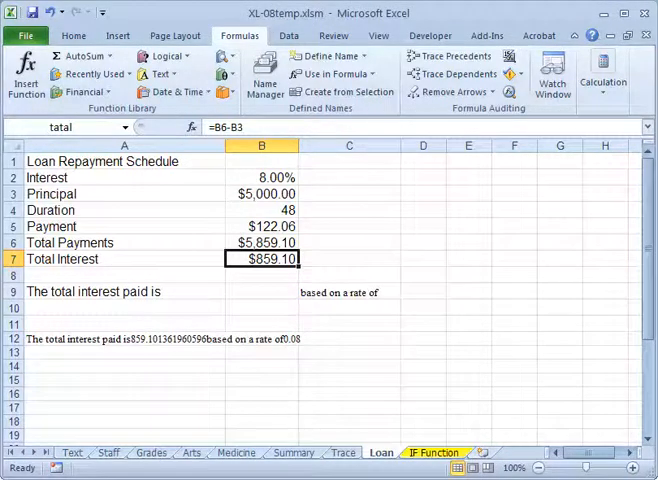
{"action": "mouse_move", "coordinate": [264, 290]}
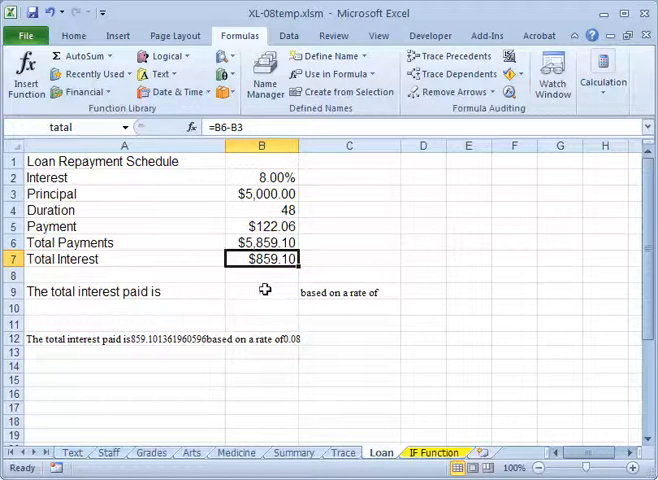
{"action": "mouse_move", "coordinate": [68, 346]}
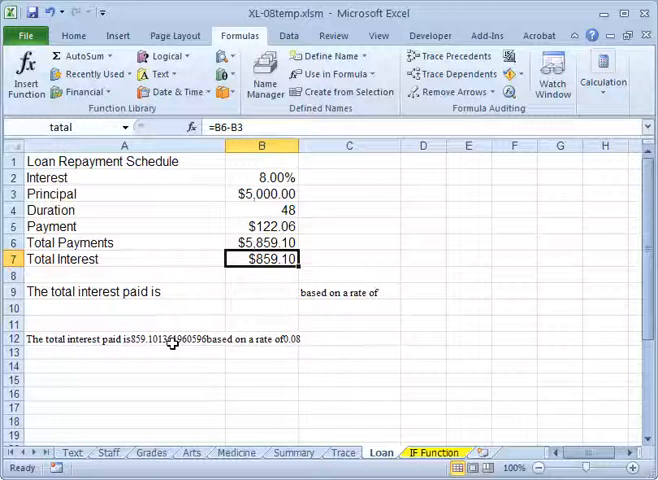
{"action": "mouse_move", "coordinate": [292, 342]}
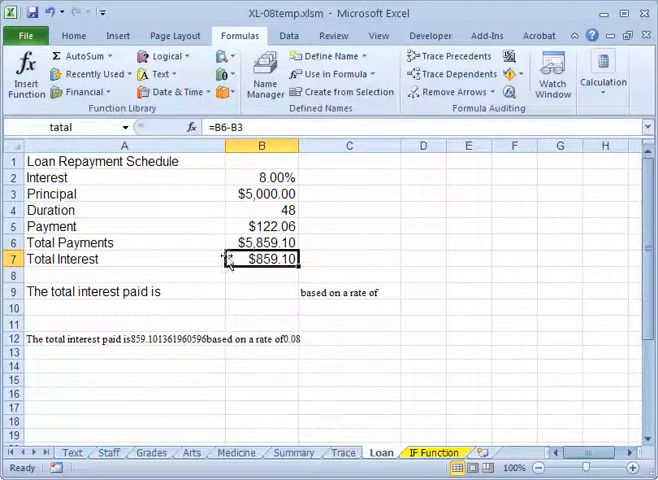
{"action": "mouse_move", "coordinate": [96, 388]}
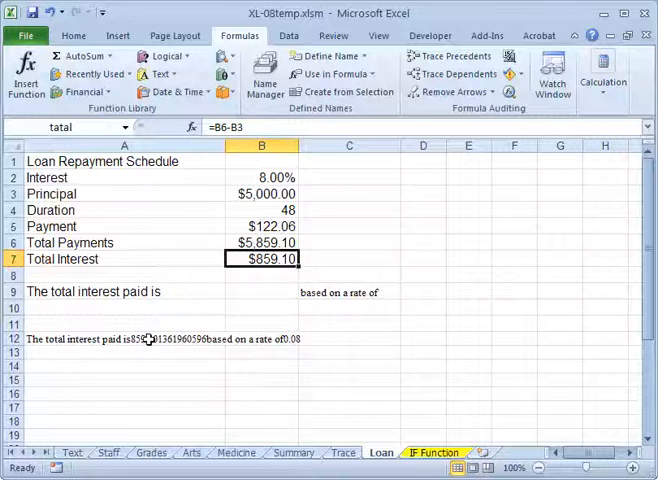
{"action": "mouse_move", "coordinate": [232, 300]}
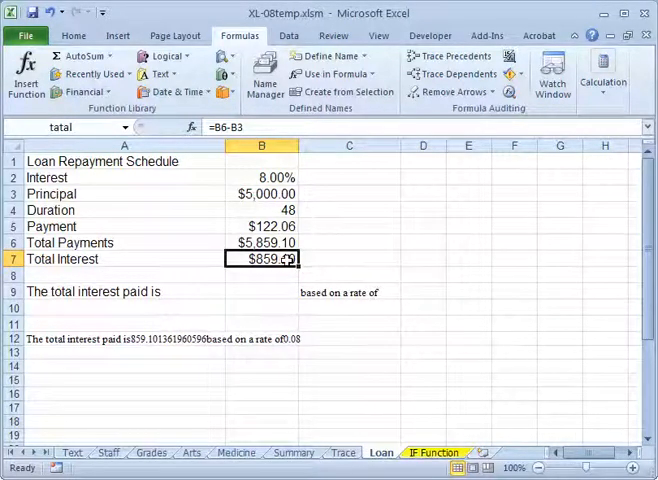
{"action": "right_click", "coordinate": [262, 258]}
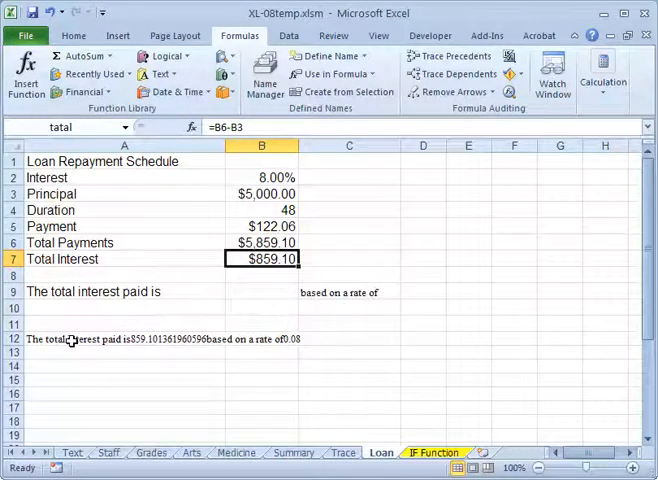
{"action": "mouse_move", "coordinate": [102, 340]}
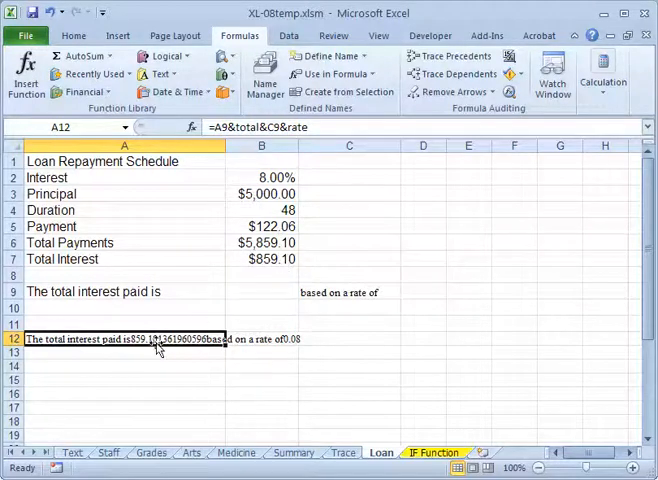
{"action": "mouse_move", "coordinate": [248, 286]}
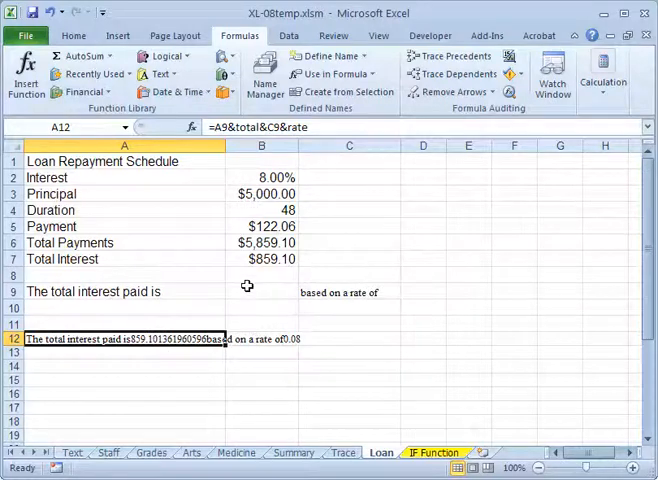
{"action": "mouse_move", "coordinate": [256, 278]}
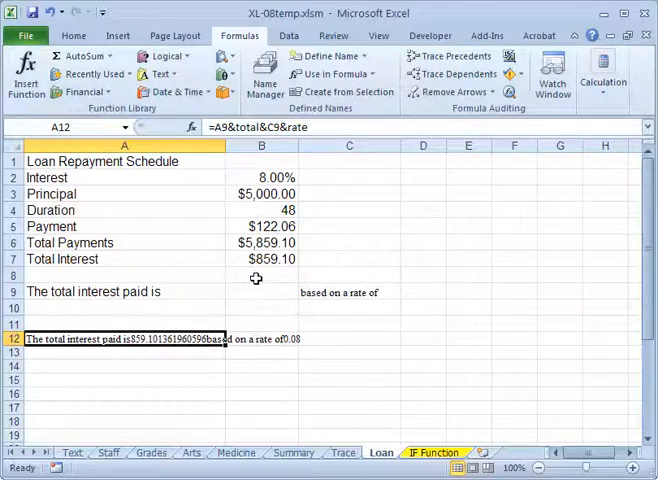
Step: Enter =TEXT(total,"0.00") in B9 so it shows 859.10
{"action": "left_click", "coordinate": [260, 292]}
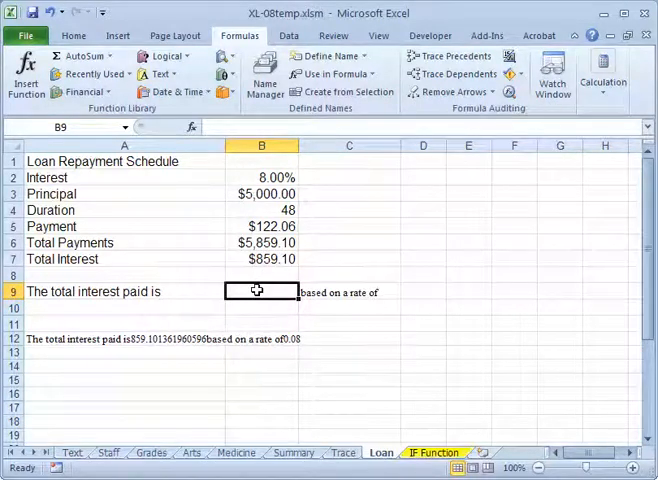
{"action": "type", "text": "="}
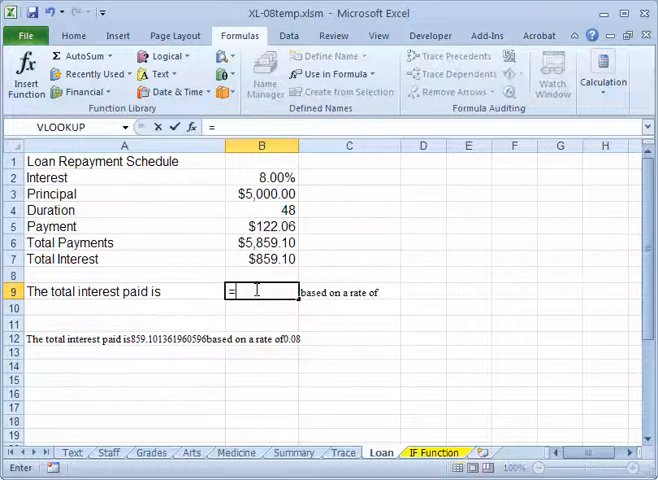
{"action": "type", "text": "text("}
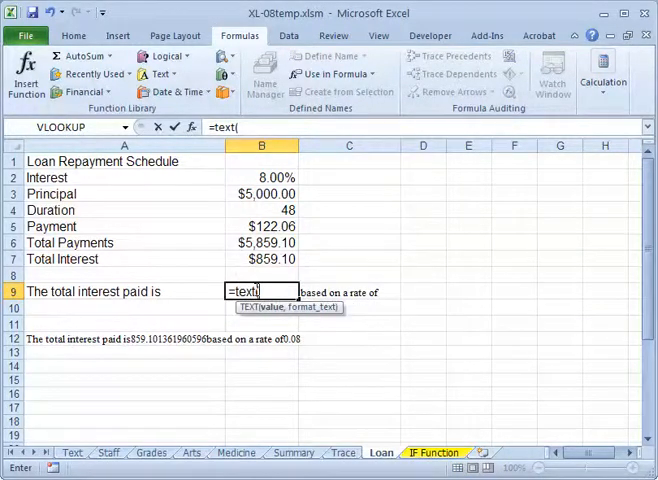
{"action": "type", "text": "total"}
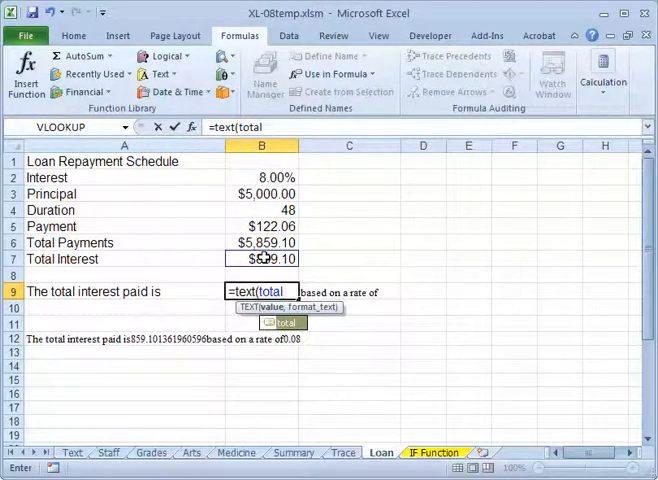
{"action": "type", "text": ","}
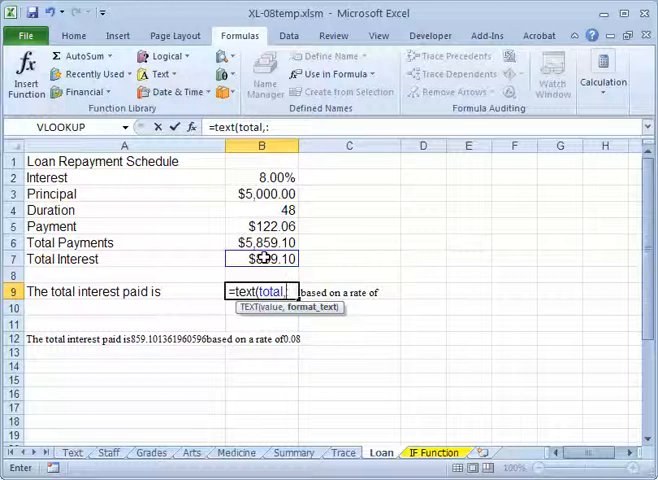
{"action": "type", "text": "\""}
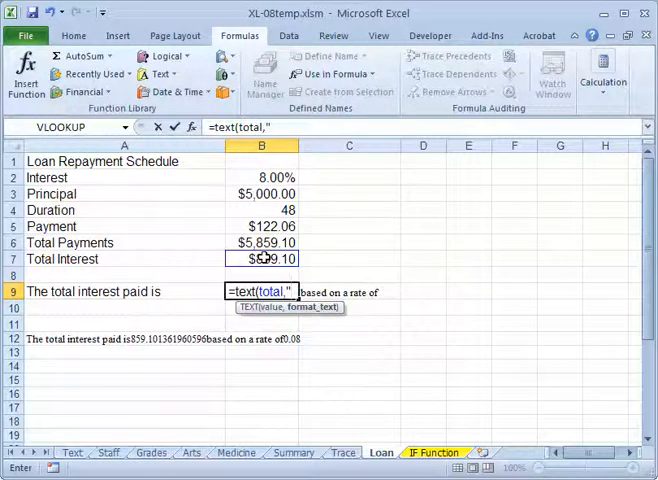
{"action": "type", "text": "0.00"}
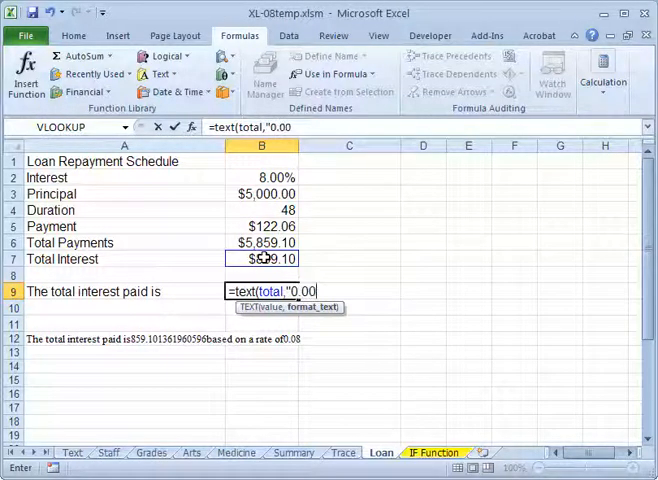
{"action": "type", "text": "\")"}
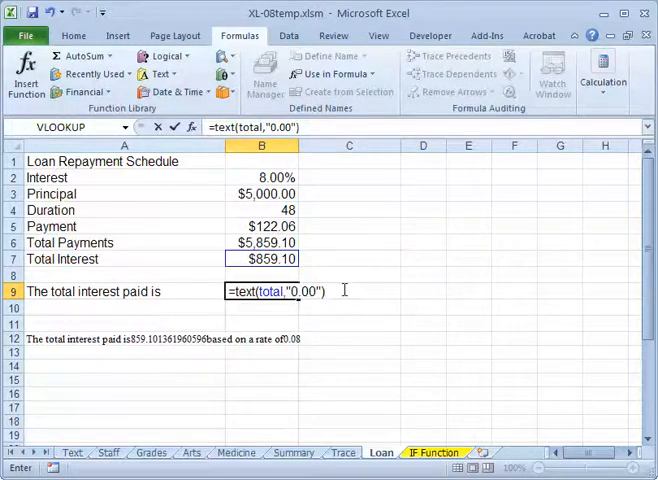
{"action": "key", "text": "Return"}
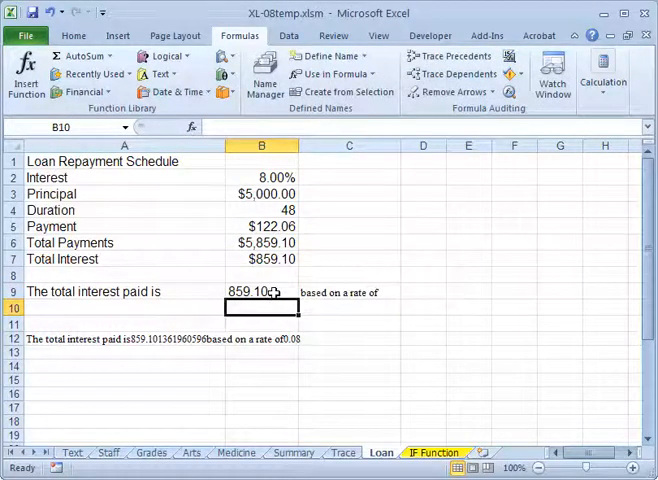
{"action": "mouse_move", "coordinate": [280, 256]}
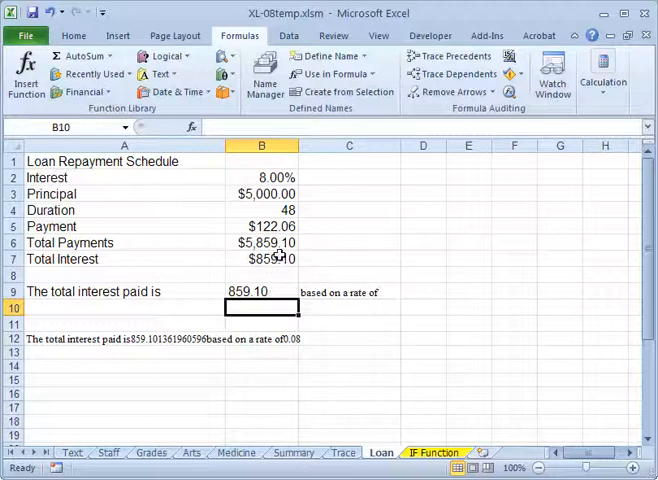
{"action": "left_click", "coordinate": [248, 292]}
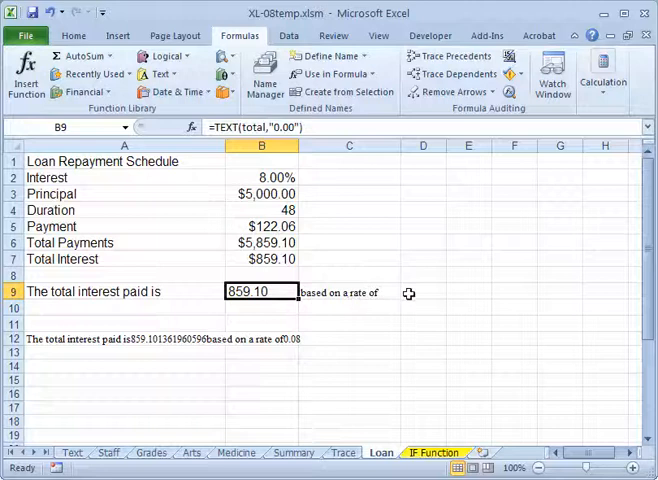
Step: Enter =TEXT(rate,"0.00%") in D9 so it shows 8.00%
{"action": "left_click", "coordinate": [422, 292]}
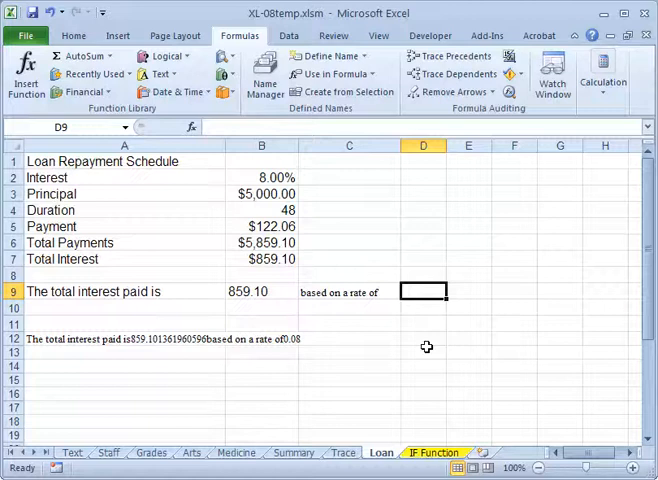
{"action": "type", "text": "=text("}
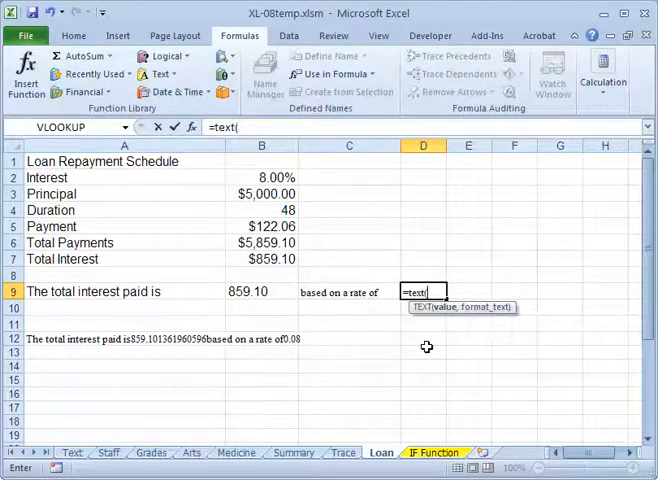
{"action": "type", "text": "rate"}
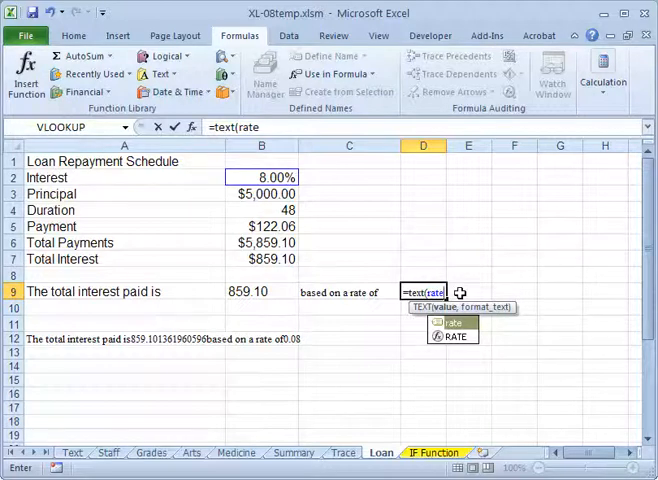
{"action": "type", "text": ","}
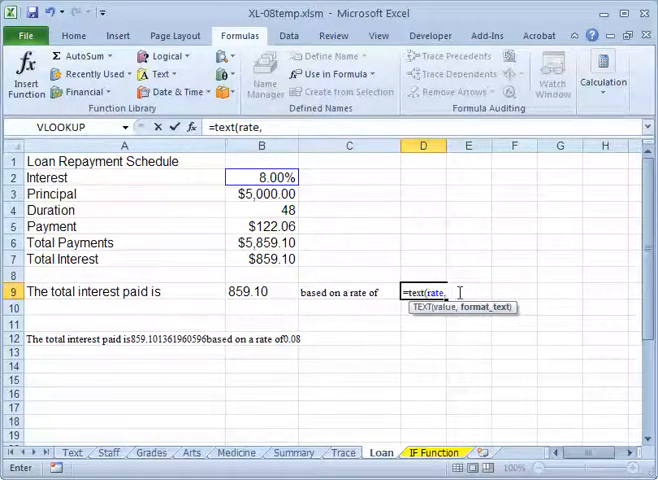
{"action": "type", "text": "\"0"}
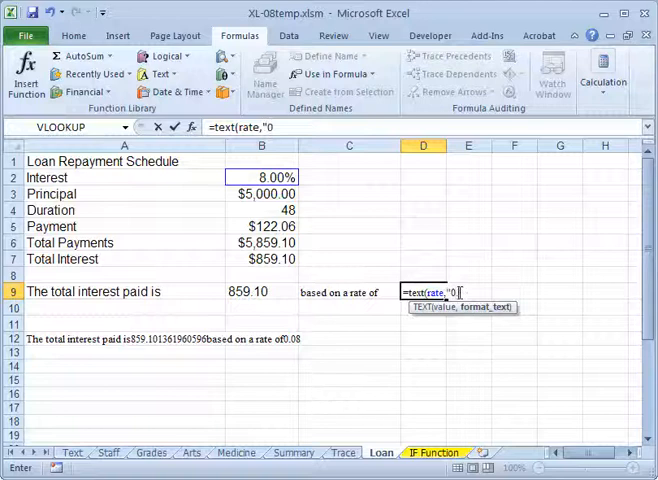
{"action": "type", "text": ".00"}
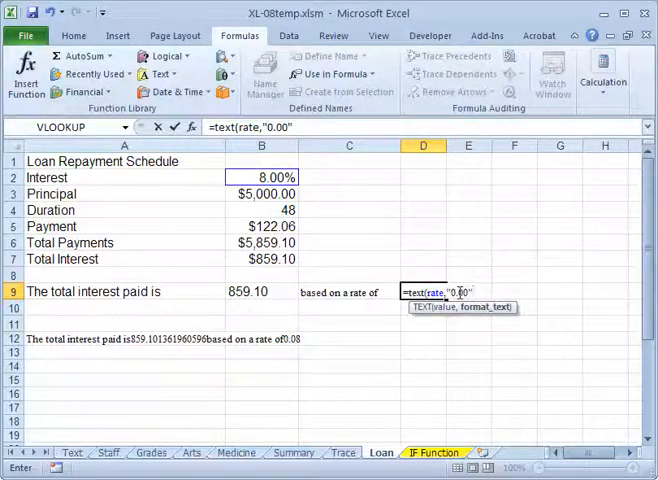
{"action": "mouse_move", "coordinate": [538, 268]}
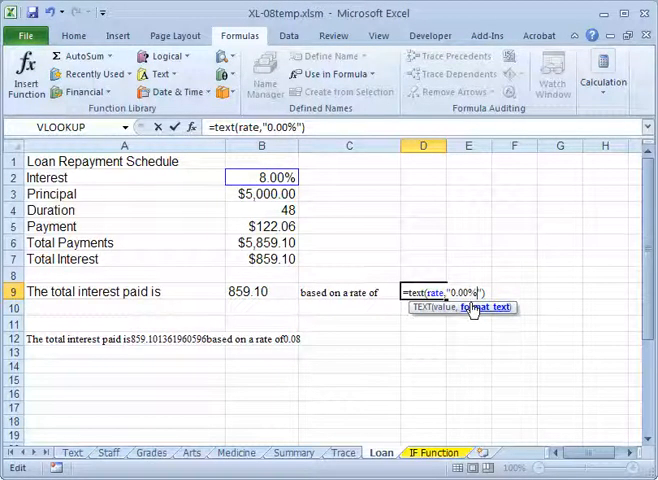
{"action": "key", "text": "Return"}
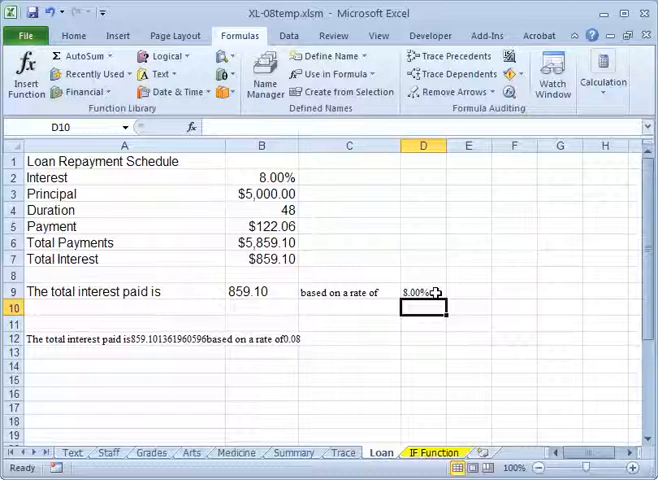
{"action": "left_click", "coordinate": [422, 292]}
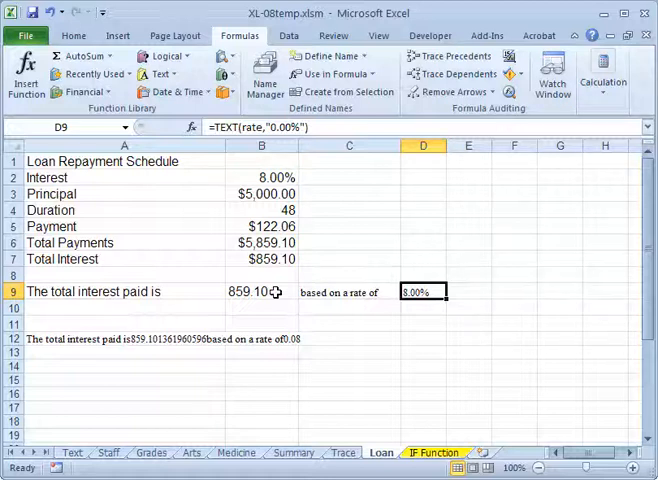
{"action": "mouse_move", "coordinate": [264, 308]}
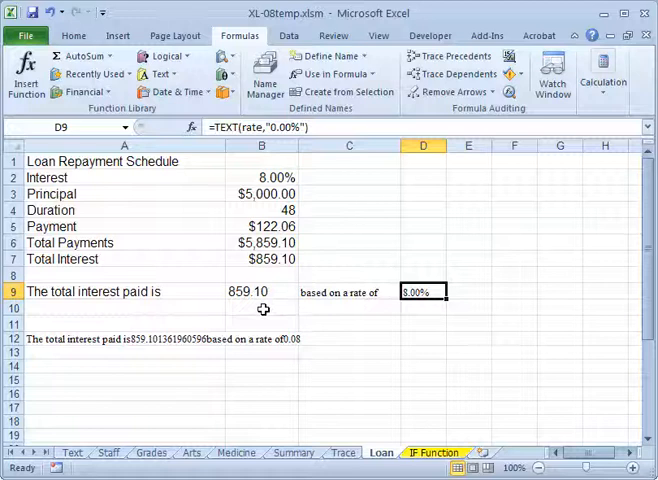
Step: Enter =DOLLAR(total) in B10 so it shows $859.10
{"action": "left_click", "coordinate": [260, 308]}
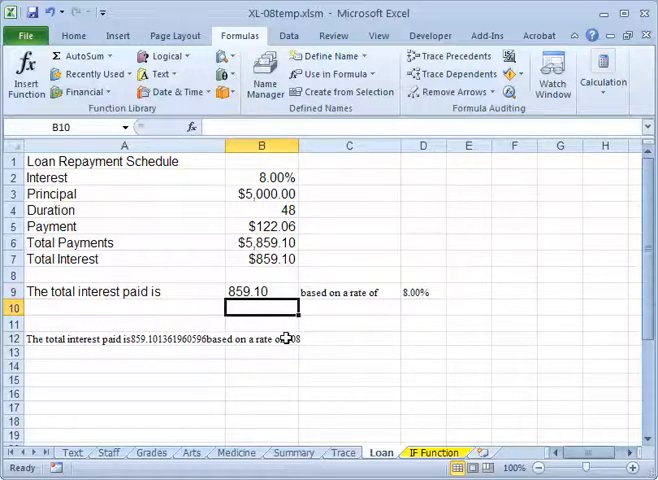
{"action": "type", "text": "=co"}
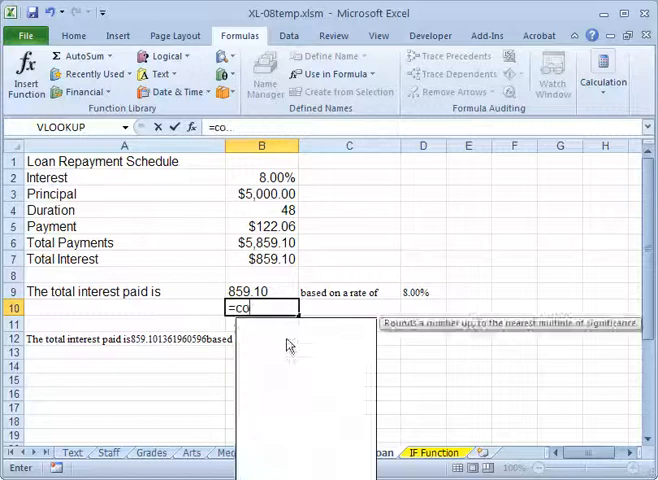
{"action": "key", "text": "BackSpace"}
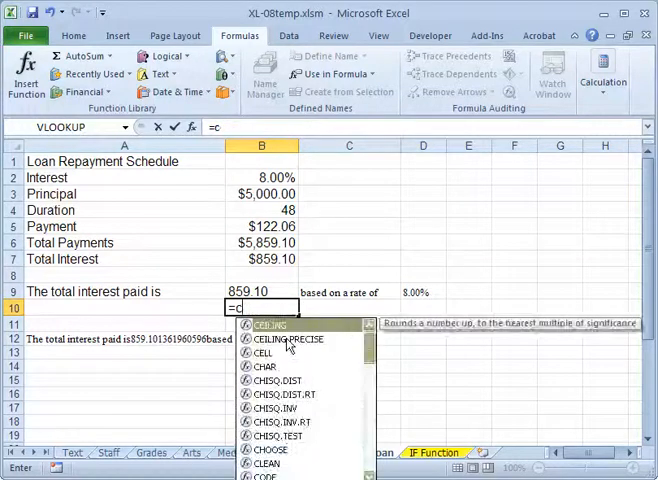
{"action": "type", "text": "ollar"}
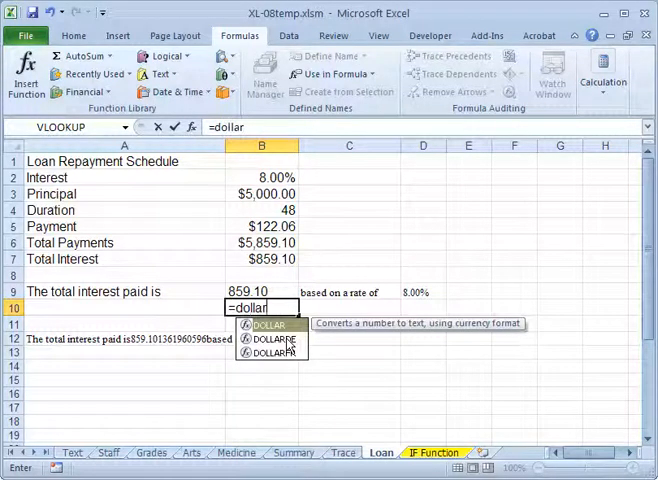
{"action": "type", "text": "(total"}
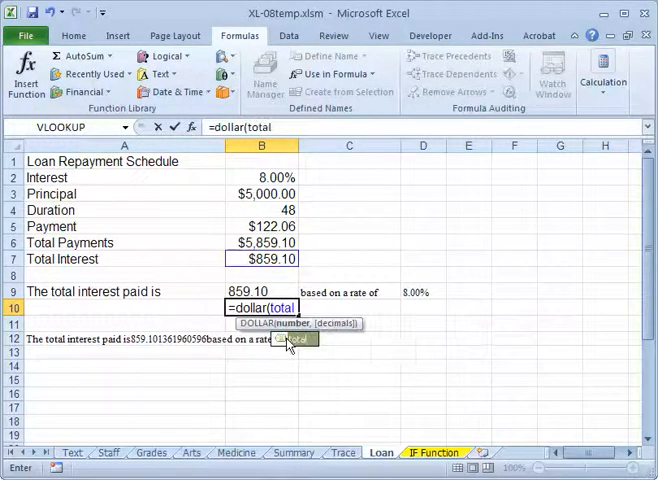
{"action": "key", "text": "Return"}
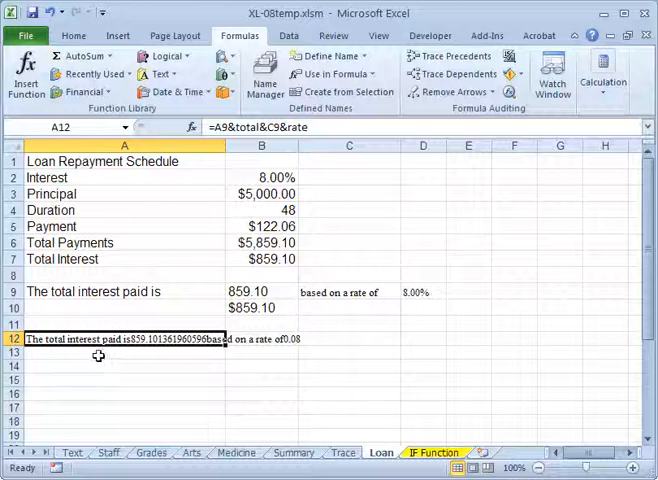
Step: Copy A12's formula to A14 and change it to =A9&B10&C9&D9
{"action": "left_click", "coordinate": [124, 366]}
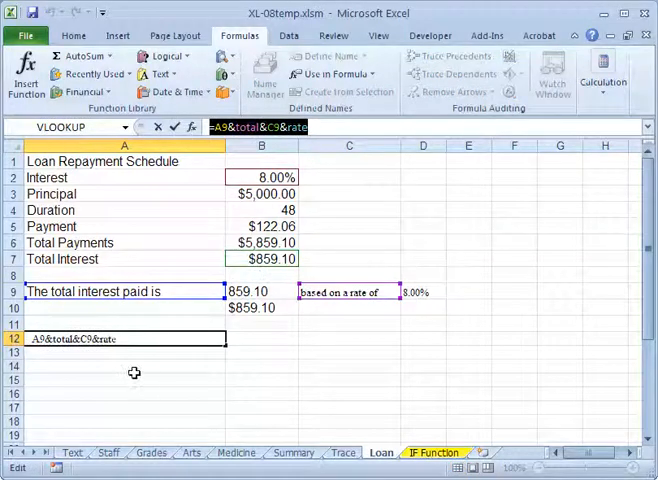
{"action": "key", "text": "Return"}
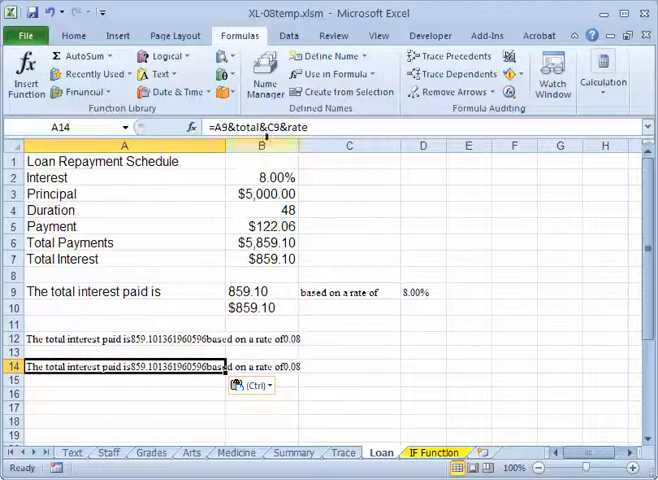
{"action": "double_click", "coordinate": [124, 366]}
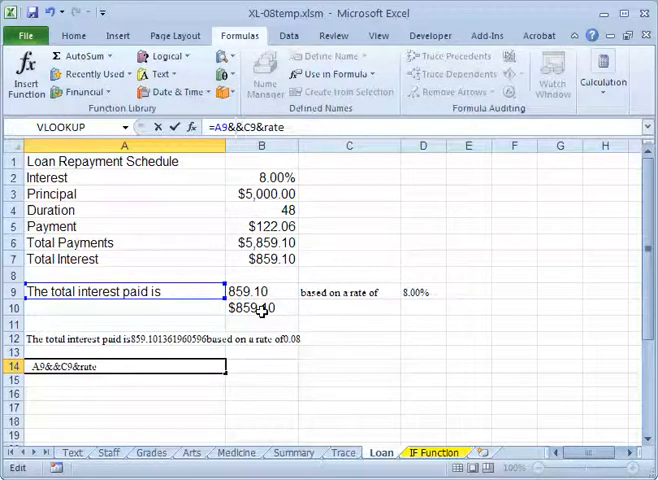
{"action": "type", "text": "B10"}
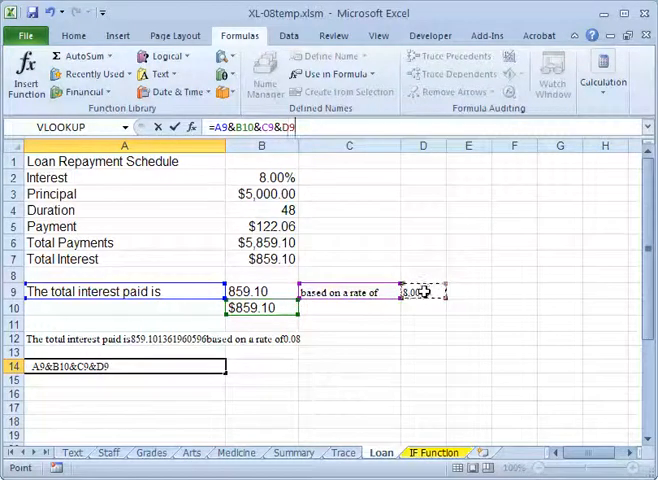
{"action": "key", "text": "Return"}
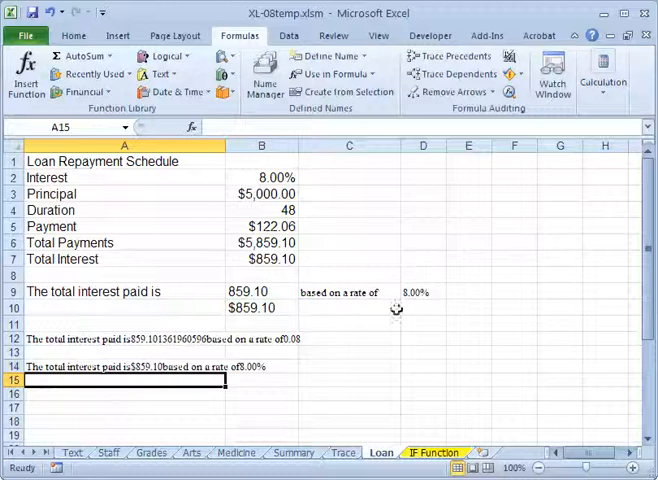
{"action": "mouse_move", "coordinate": [256, 344]}
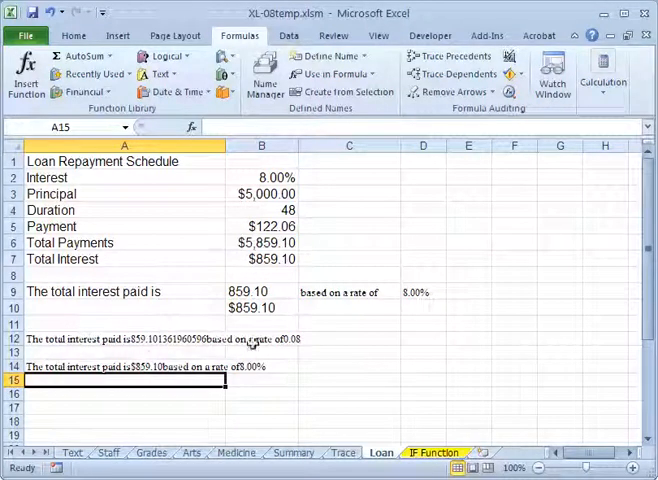